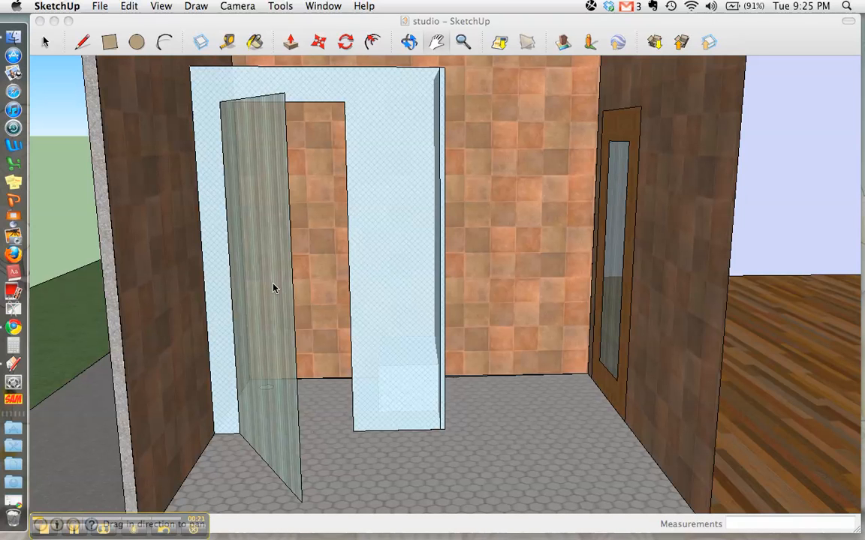
mouse_move(398, 105)
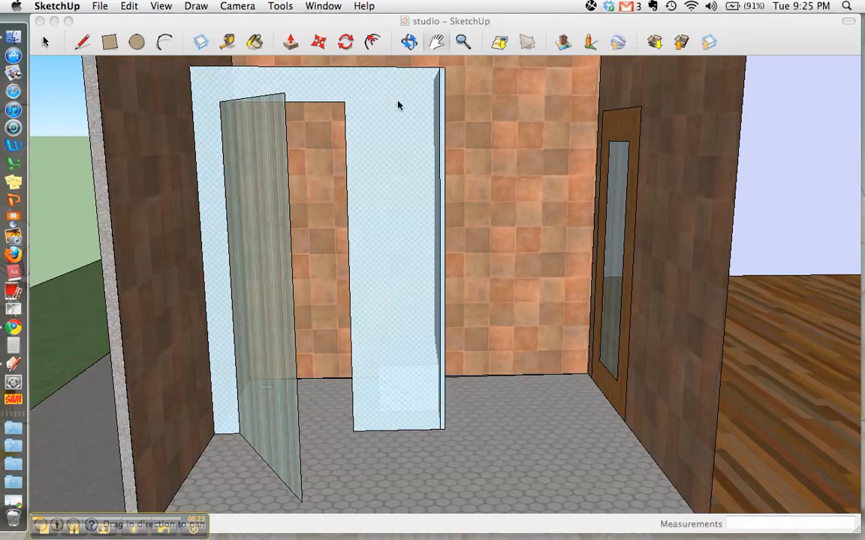
mouse_move(779, 365)
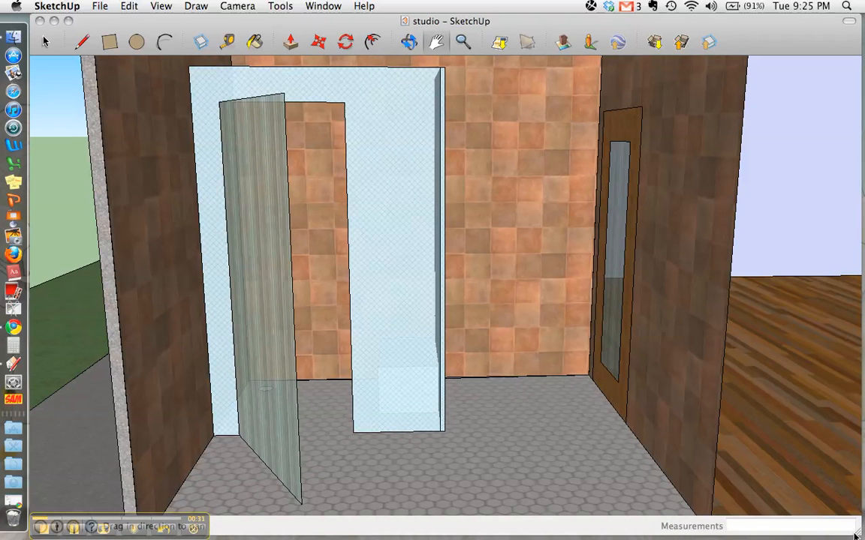
mouse_move(159, 116)
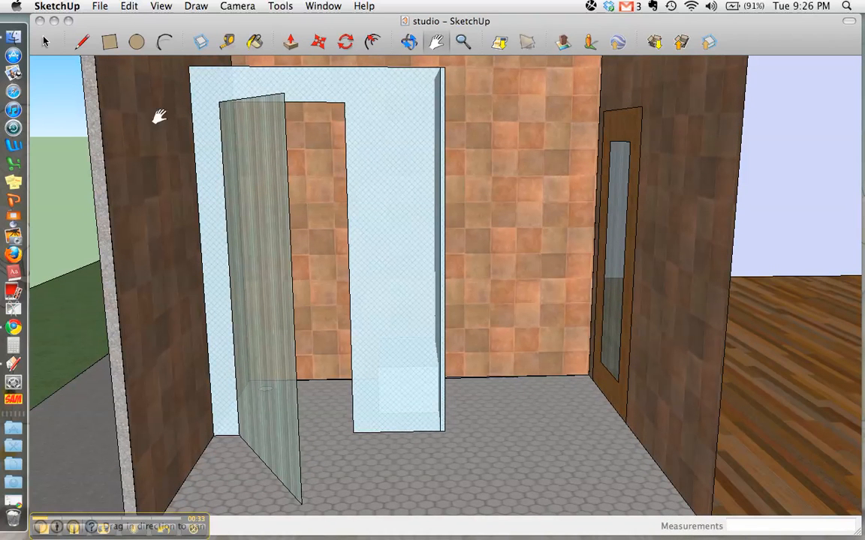
mouse_move(809, 306)
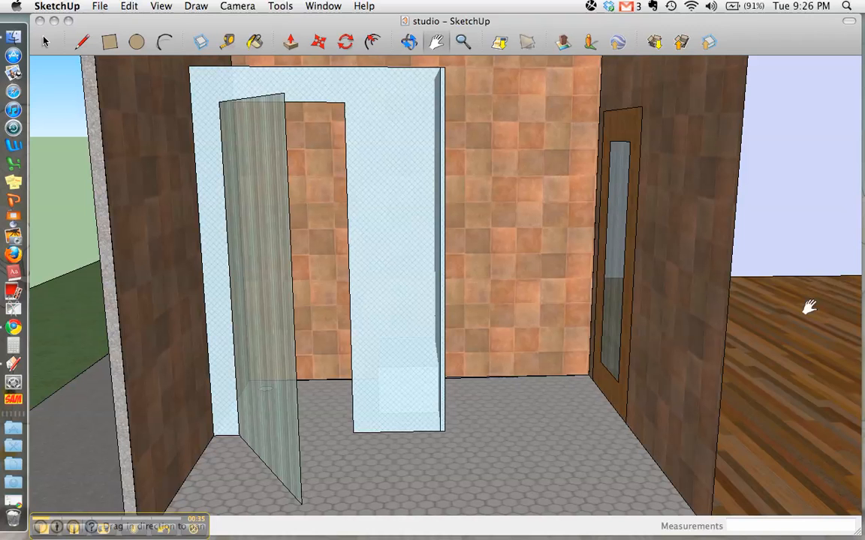
mouse_move(404, 77)
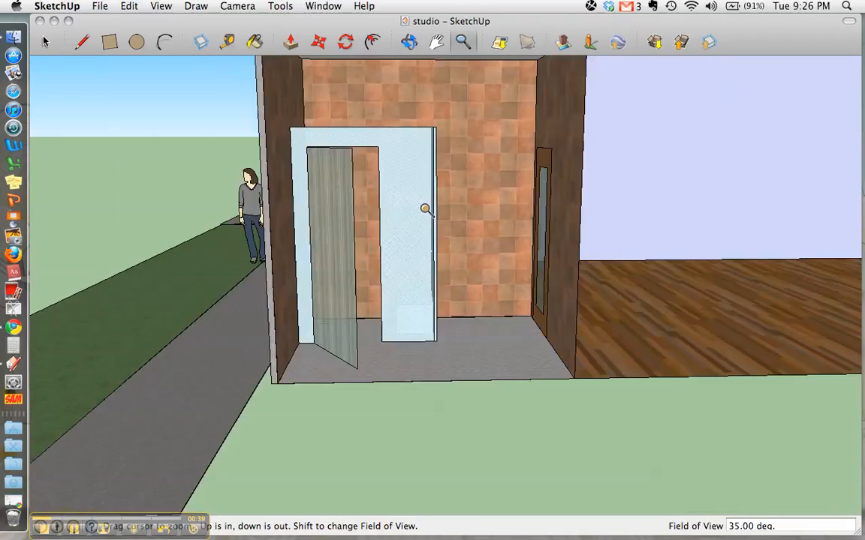
Step: Zoom out until the entrance booth, walkway and wood-floored room are all visible
drag(426, 209, 422, 132)
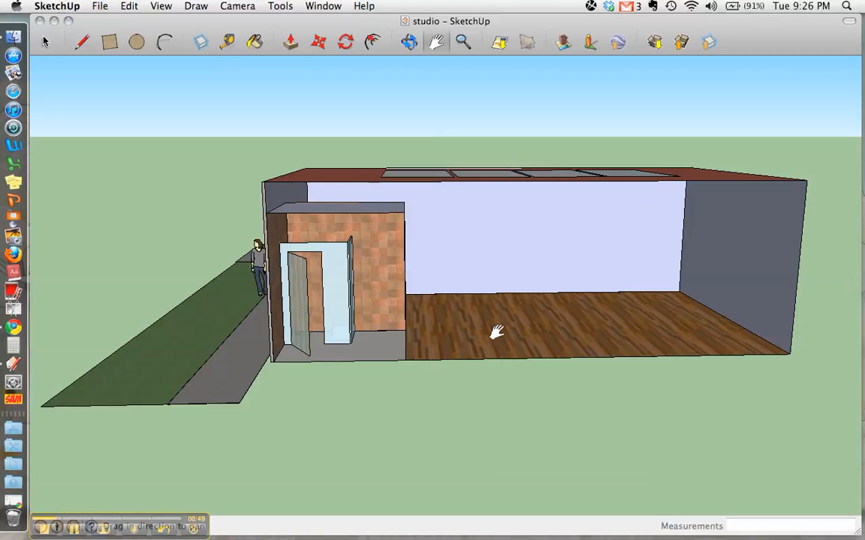
mouse_move(78, 396)
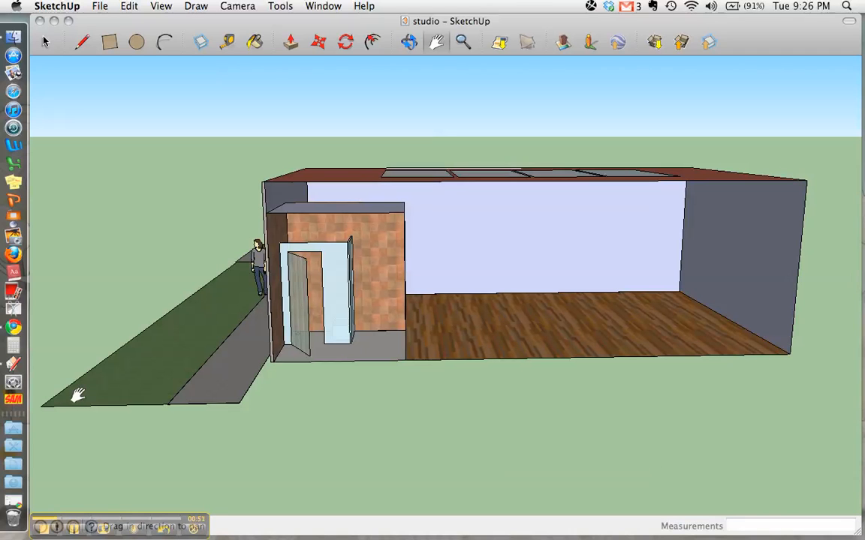
mouse_move(14, 427)
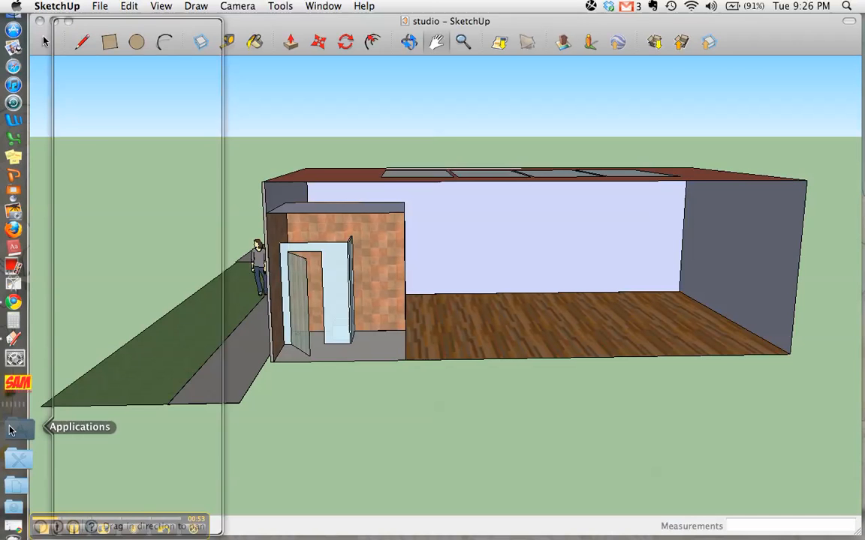
Step: Open the Applications stack in the Dock to reach Utilities
click(19, 427)
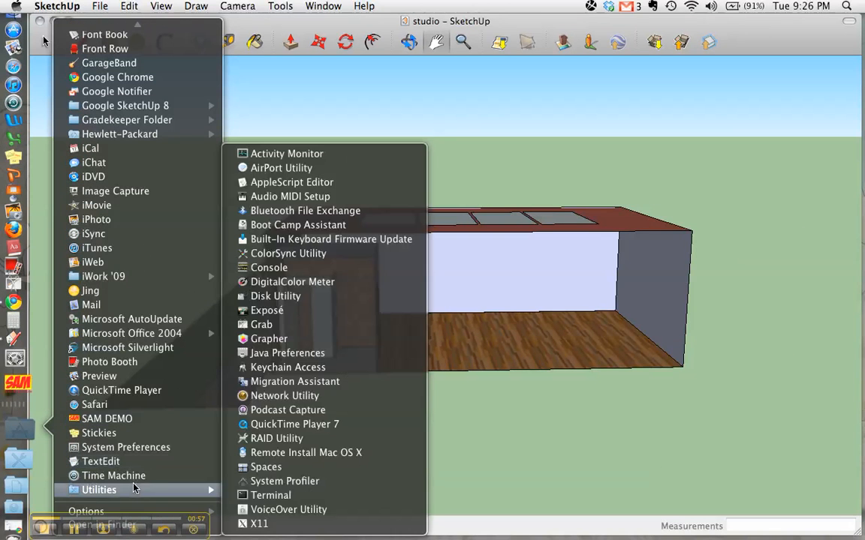
mouse_move(261, 324)
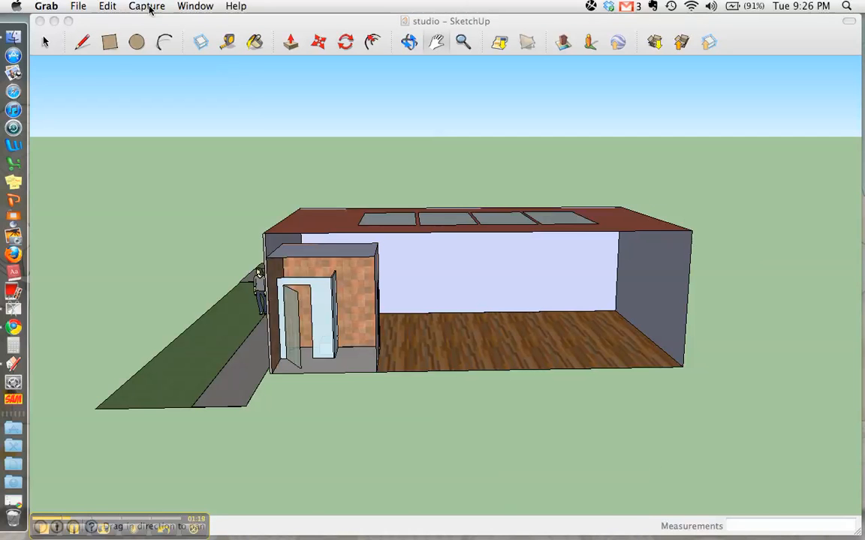
mouse_move(194, 139)
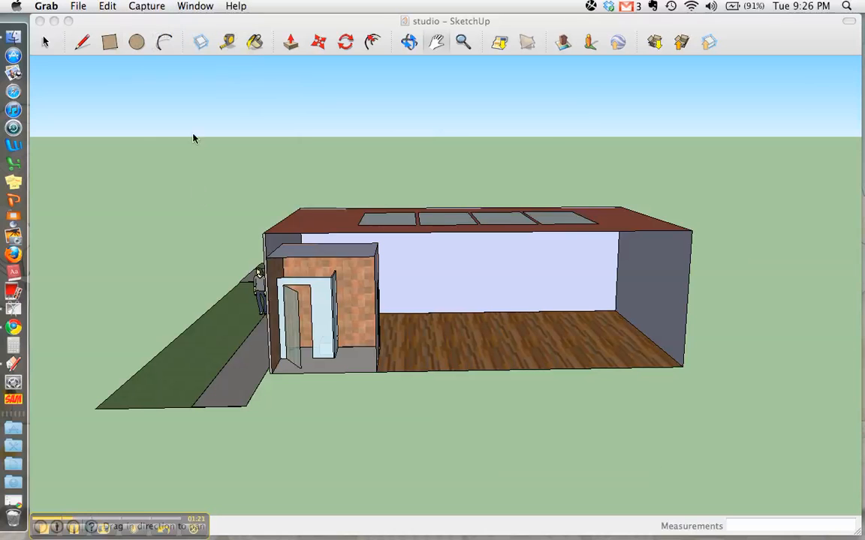
Step: Capture a selection screenshot of the entrance booth area with Grab
click(147, 6)
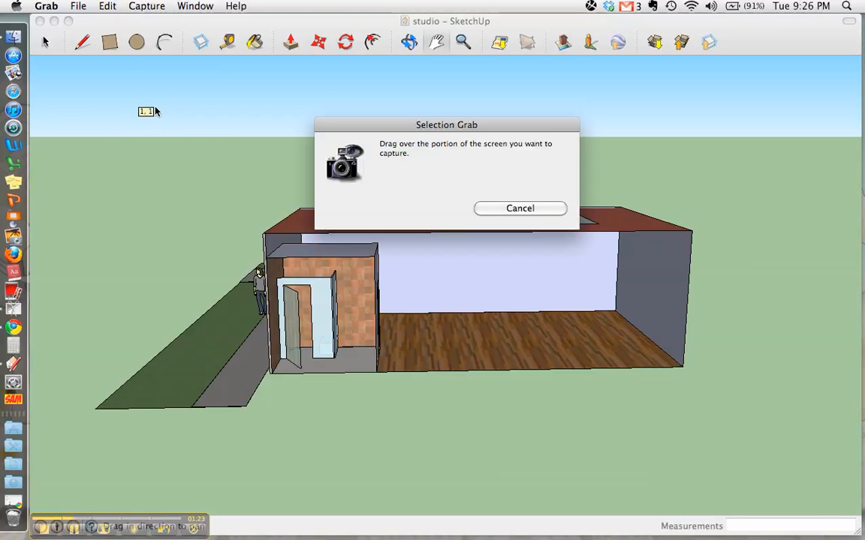
drag(156, 111, 712, 457)
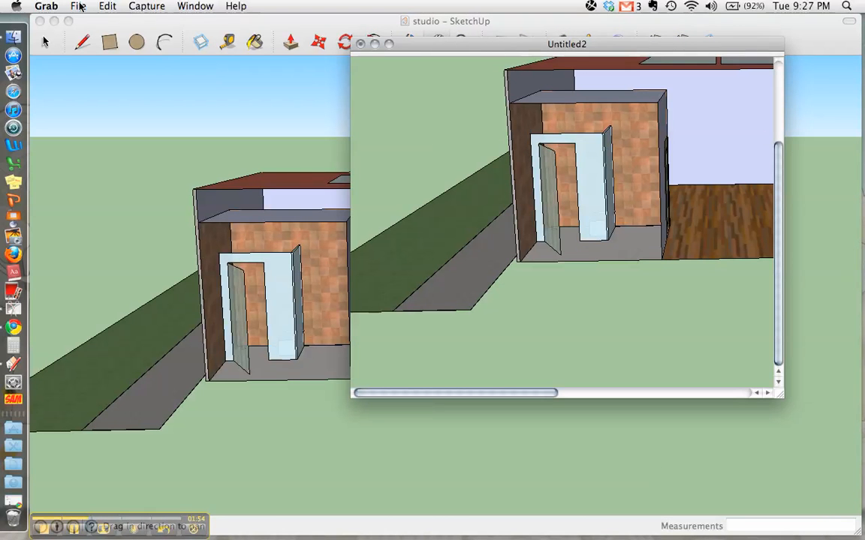
Step: Open Save As for the Grab capture, targeting the 7-1 SketchUP folder
click(77, 6)
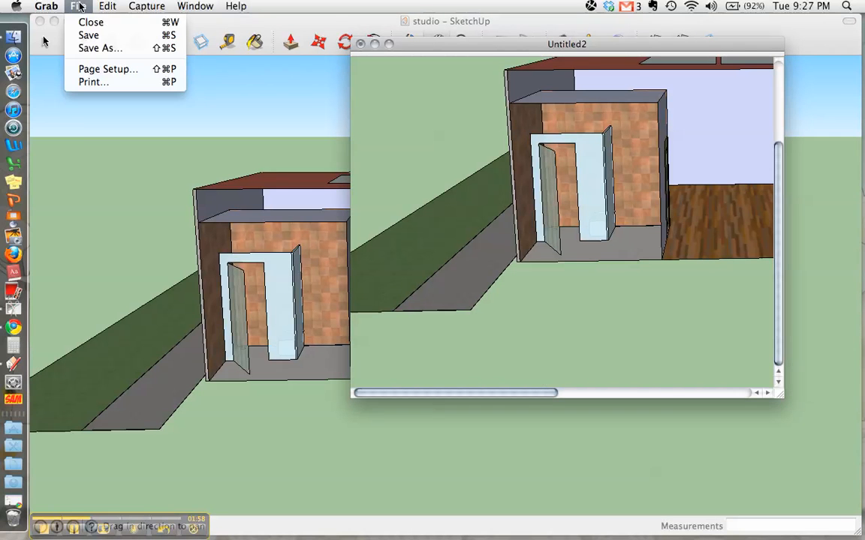
click(100, 48)
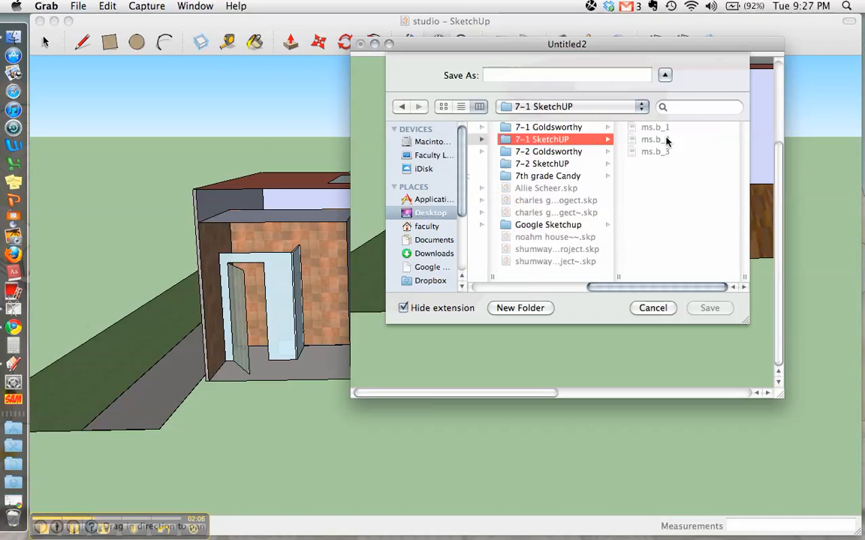
Step: Name the screenshot bonner_1 and save it
click(568, 75)
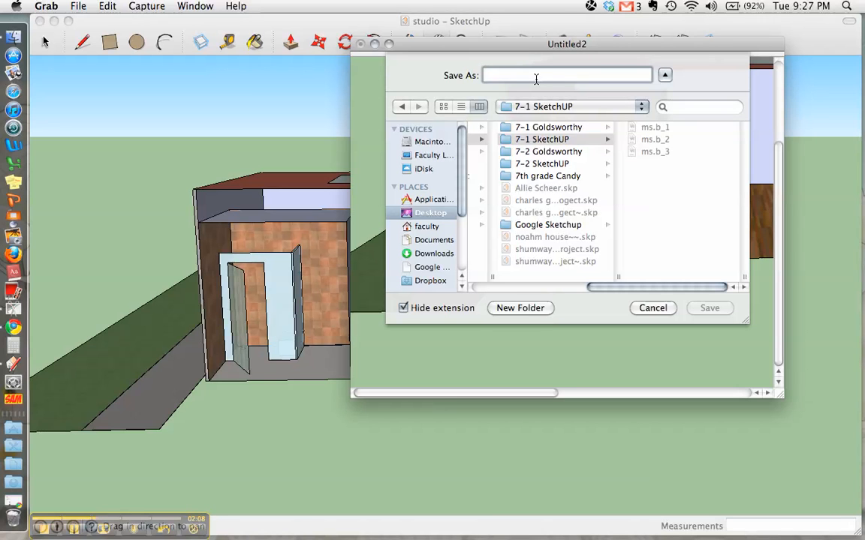
text(bonner_1)
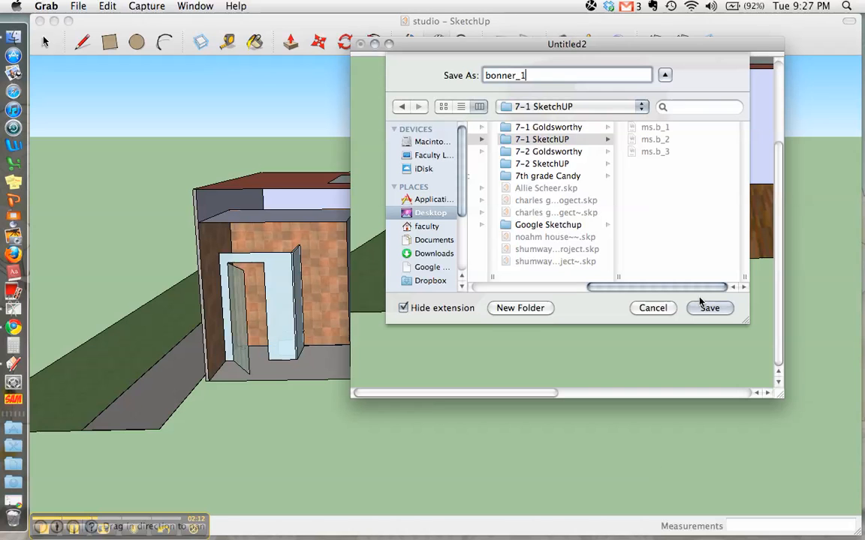
mouse_move(709, 308)
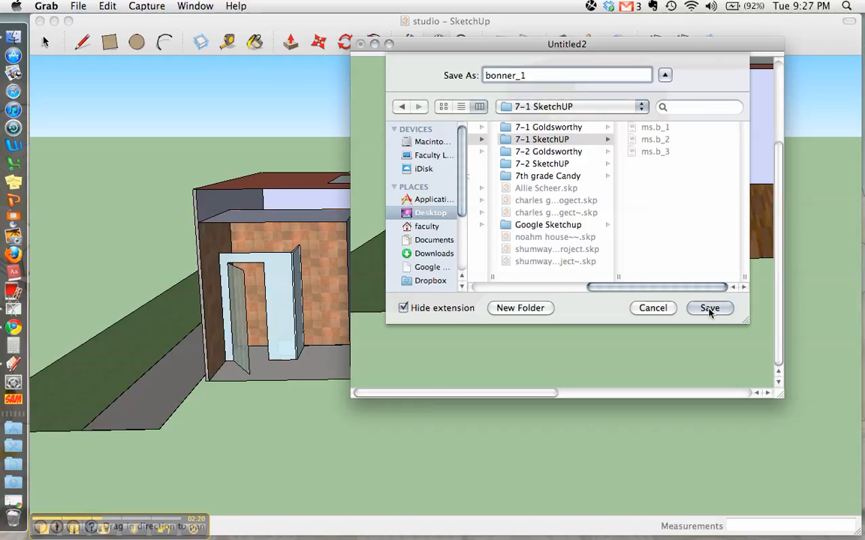
click(708, 308)
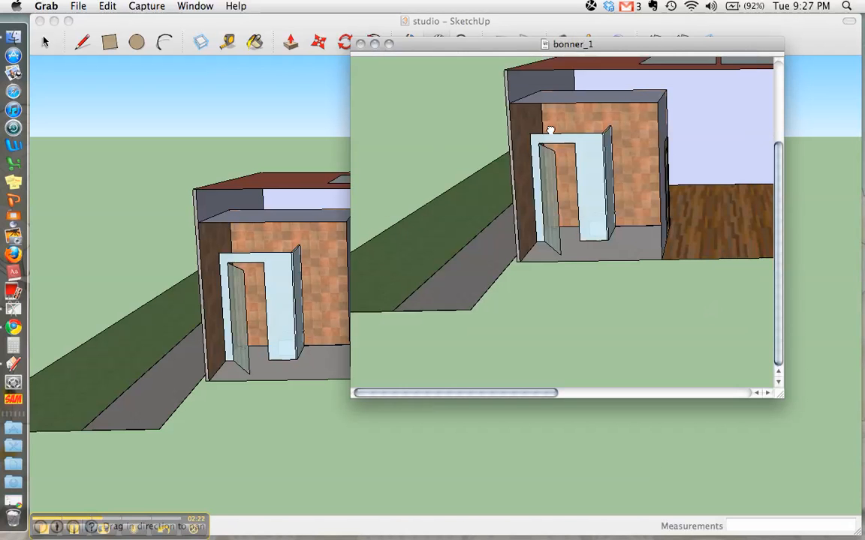